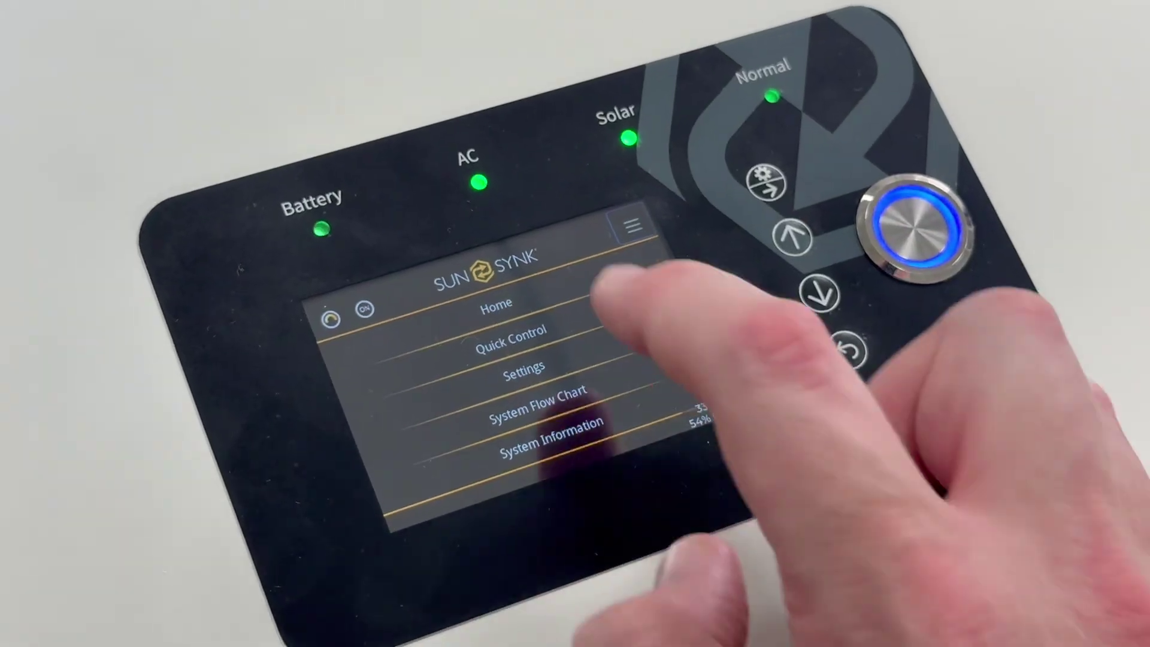
Open Quick Control from the main menu to show its battery charge and beeper toggles.
{"action": "left_click", "coordinate": [508, 344]}
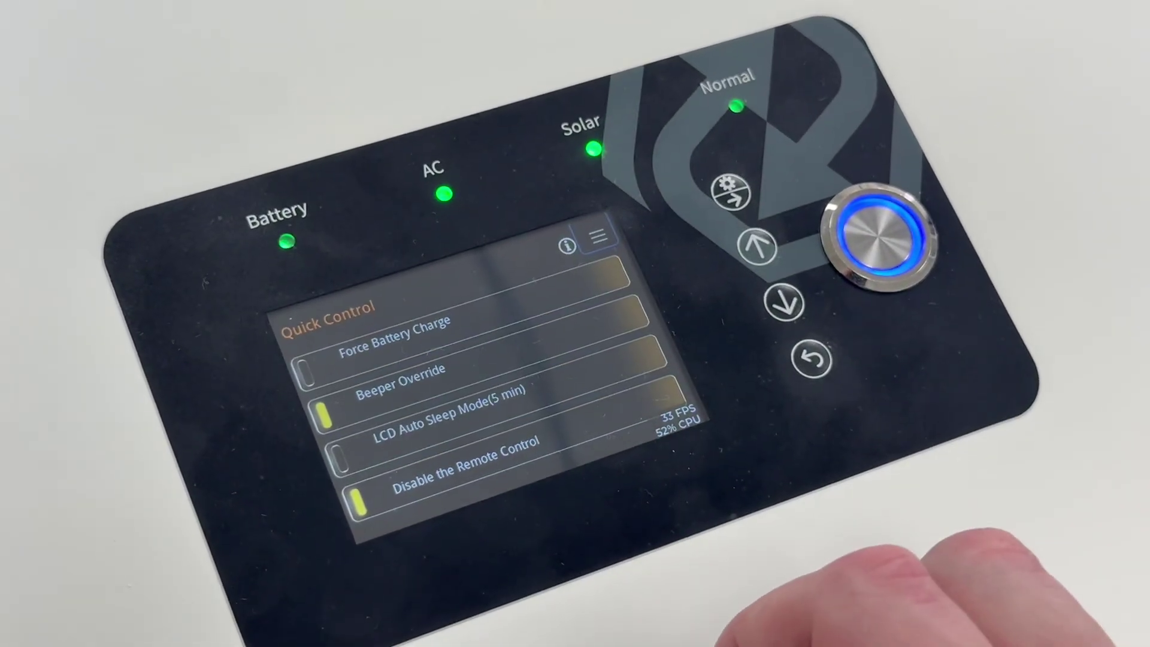